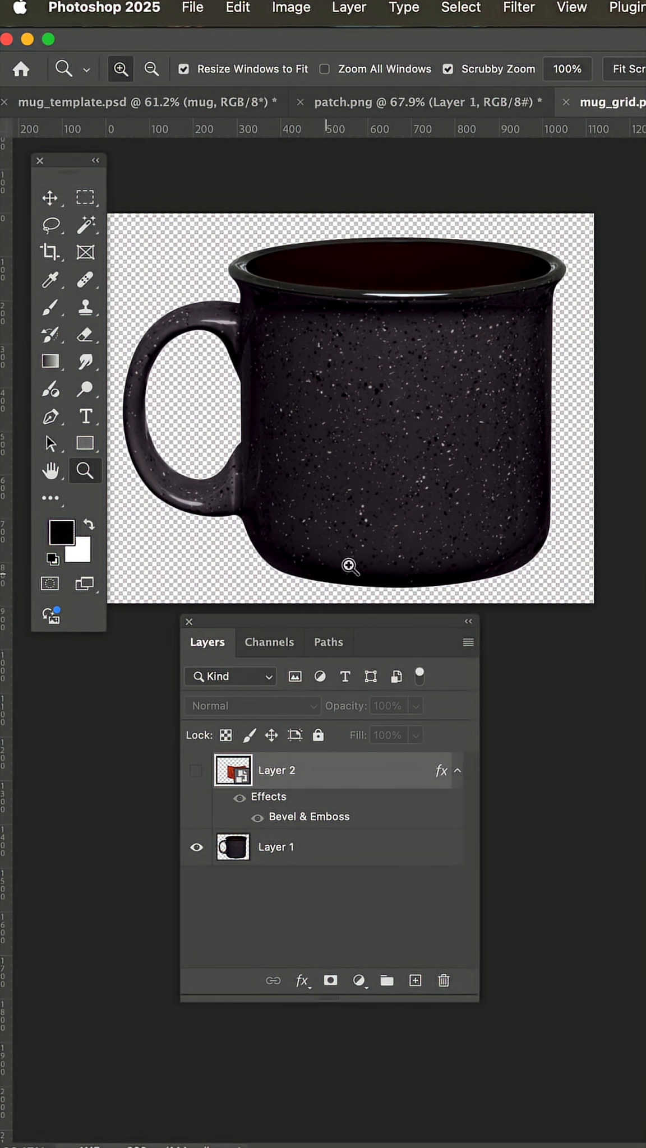
{"action": "mouse_move", "coordinate": [196, 776]}
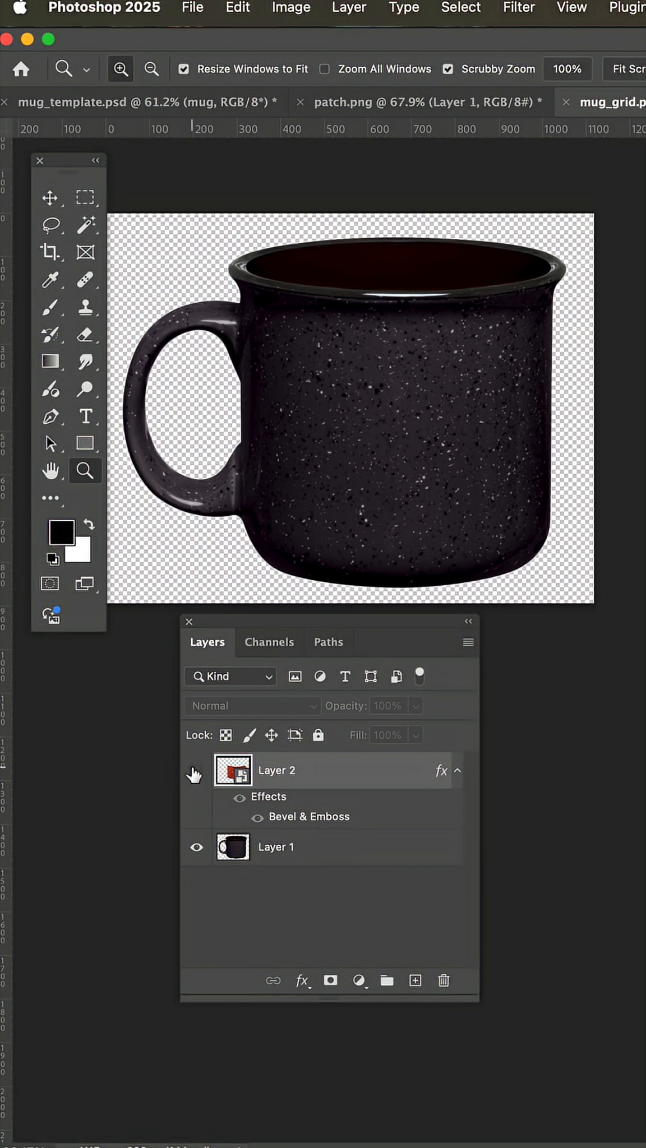
- Rename Layer 1 to 'mug' and Layer 2 to 'art layer', keeping the art layer hidden
{"action": "left_click", "coordinate": [195, 770]}
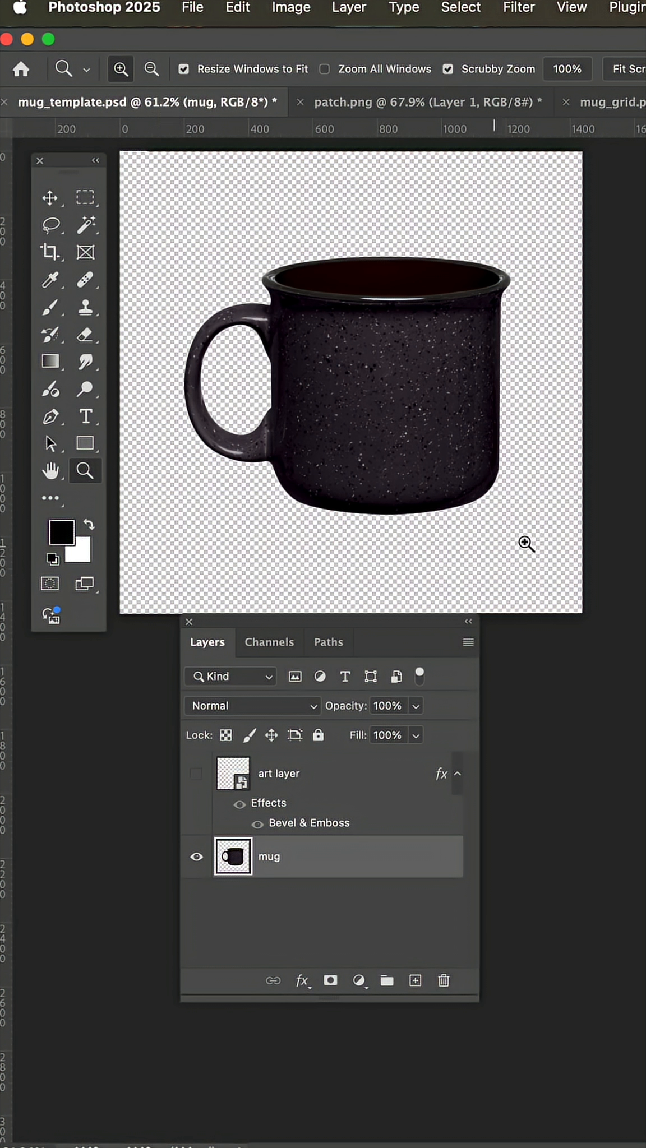
{"action": "mouse_move", "coordinate": [630, 325]}
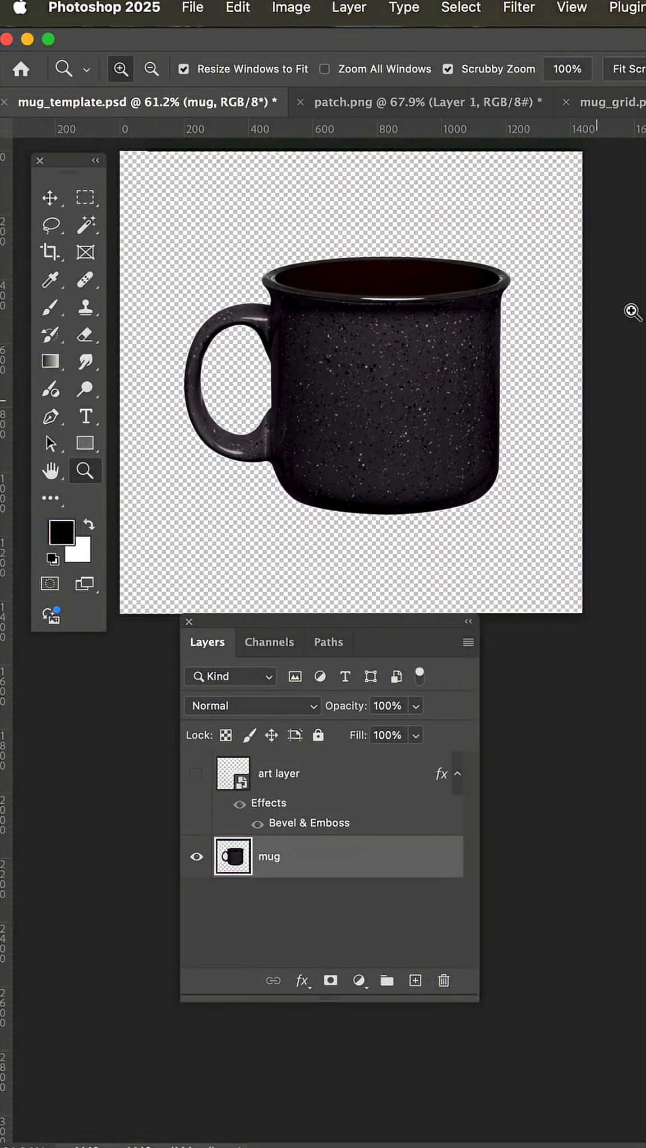
{"action": "mouse_move", "coordinate": [355, 437]}
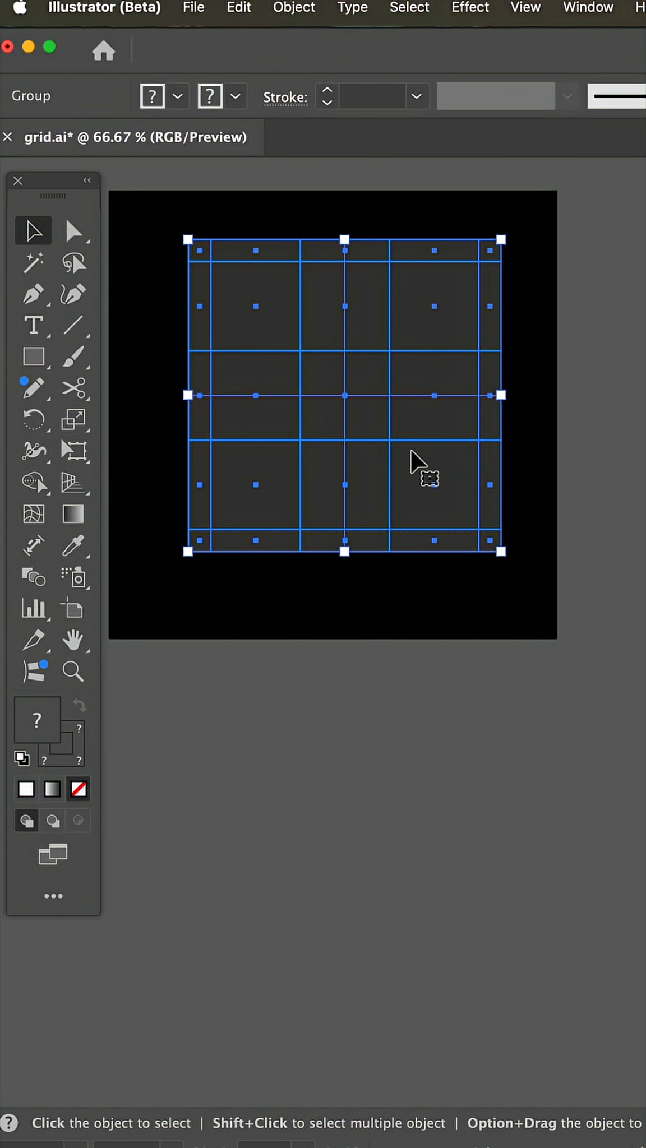
{"action": "mouse_move", "coordinate": [409, 436]}
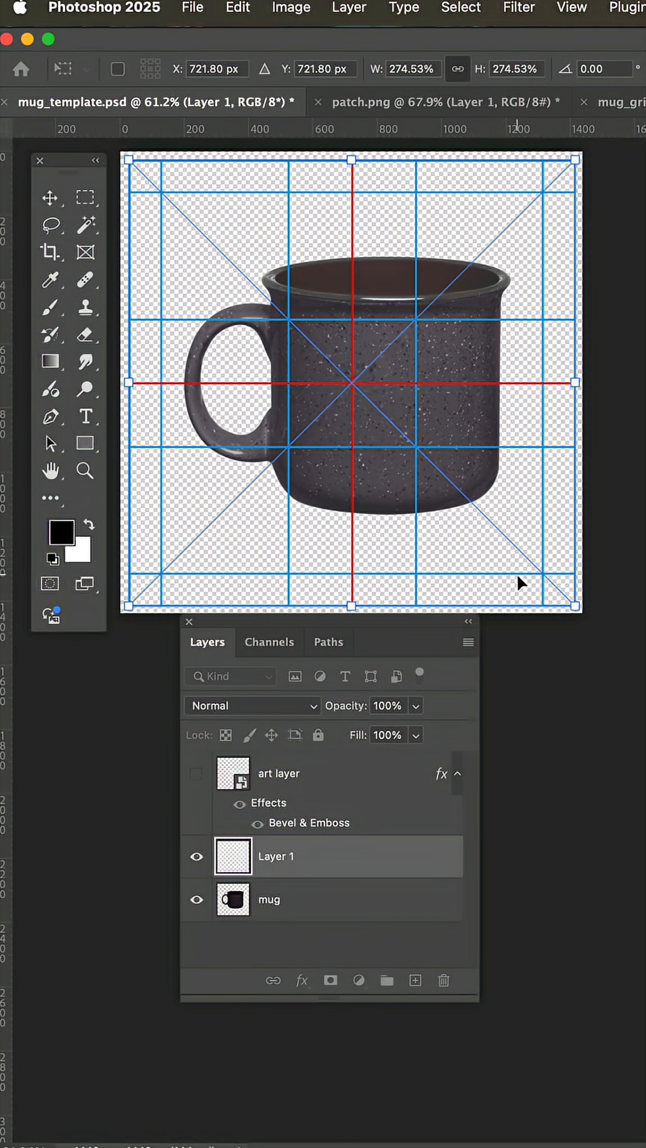
- Enlarge the pasted grid until it covers the whole mug template canvas
{"action": "left_click_drag", "start_coordinate": [521, 583], "coordinate": [571, 606]}
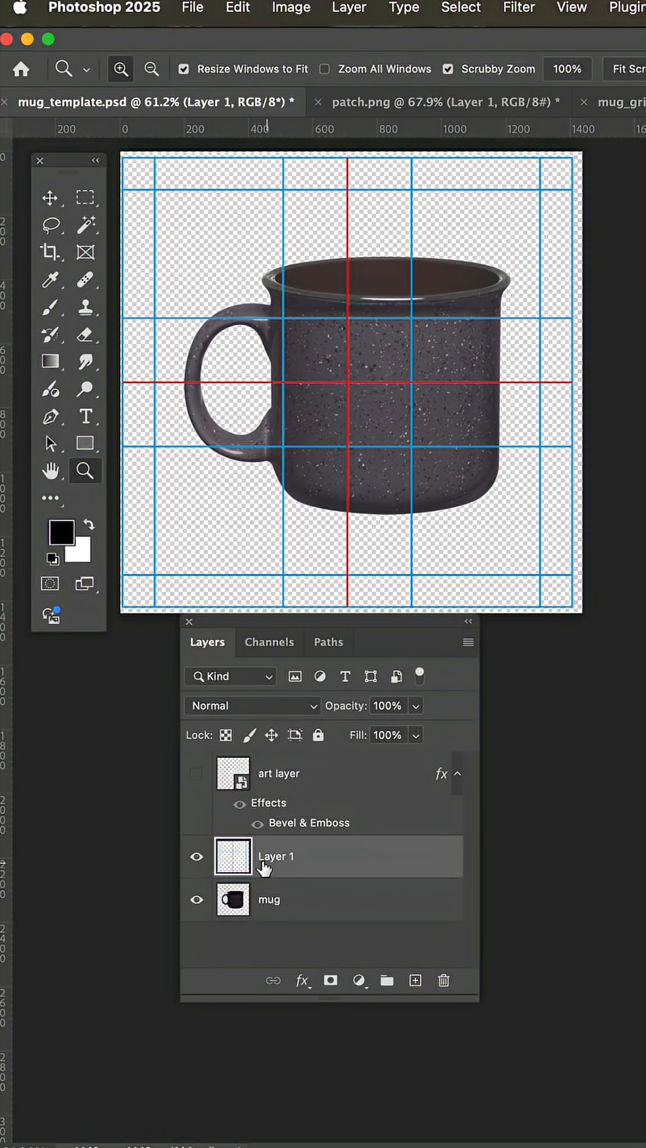
- Open the layer options menu on the grid layer to convert it to a smart object
{"action": "right_click", "coordinate": [276, 856]}
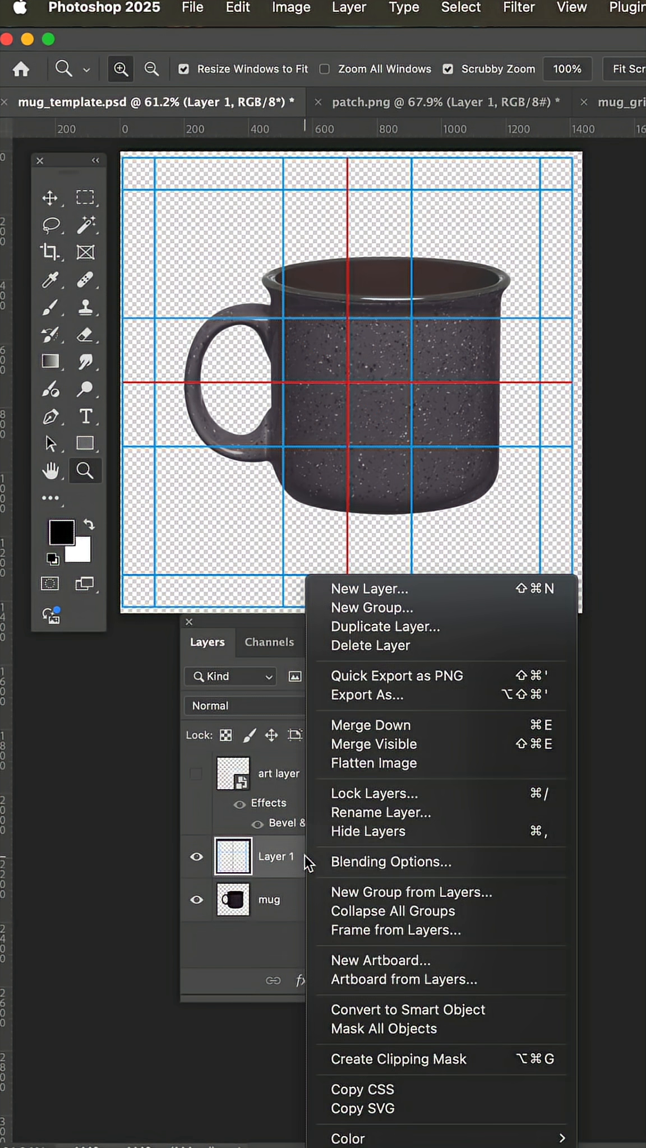
{"action": "mouse_move", "coordinate": [412, 1014]}
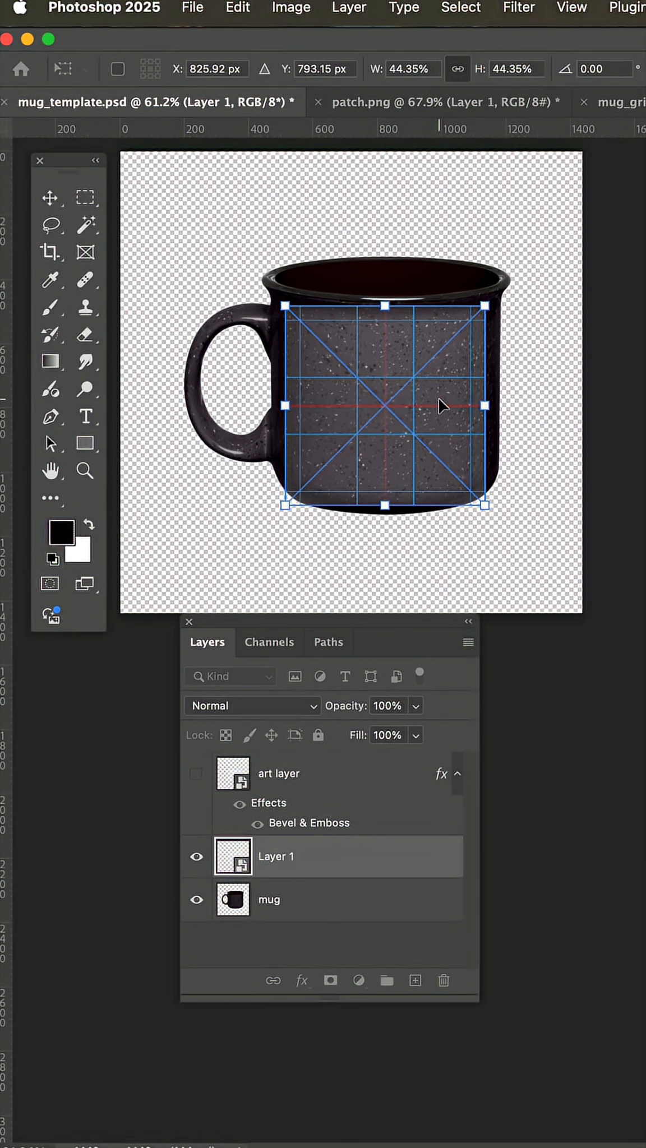
- Warp the grid, pulling its lower corner and right edge to the mug's bottom and side
{"action": "left_click", "coordinate": [238, 7]}
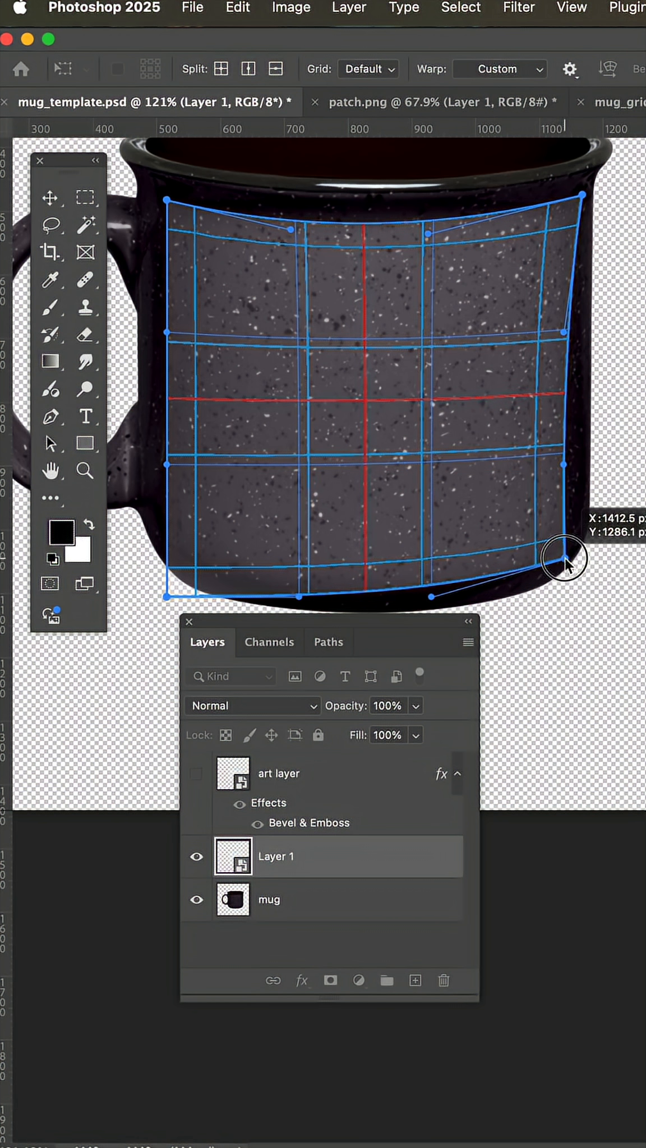
{"action": "left_click_drag", "start_coordinate": [564, 557], "coordinate": [579, 341]}
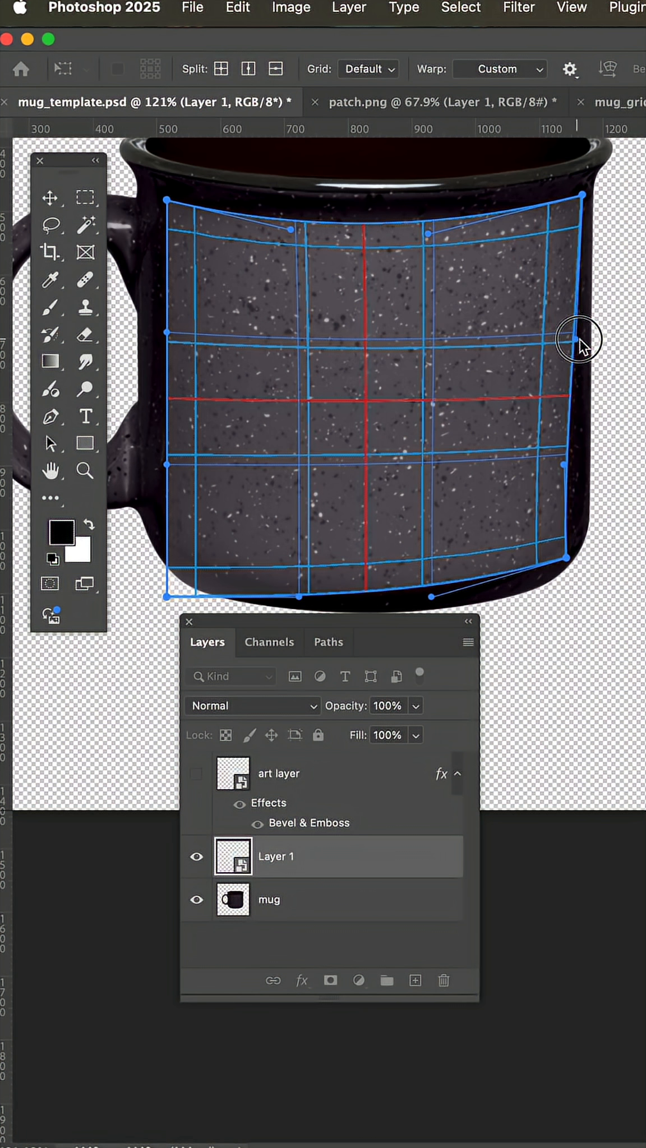
{"action": "left_click_drag", "start_coordinate": [582, 343], "coordinate": [435, 606]}
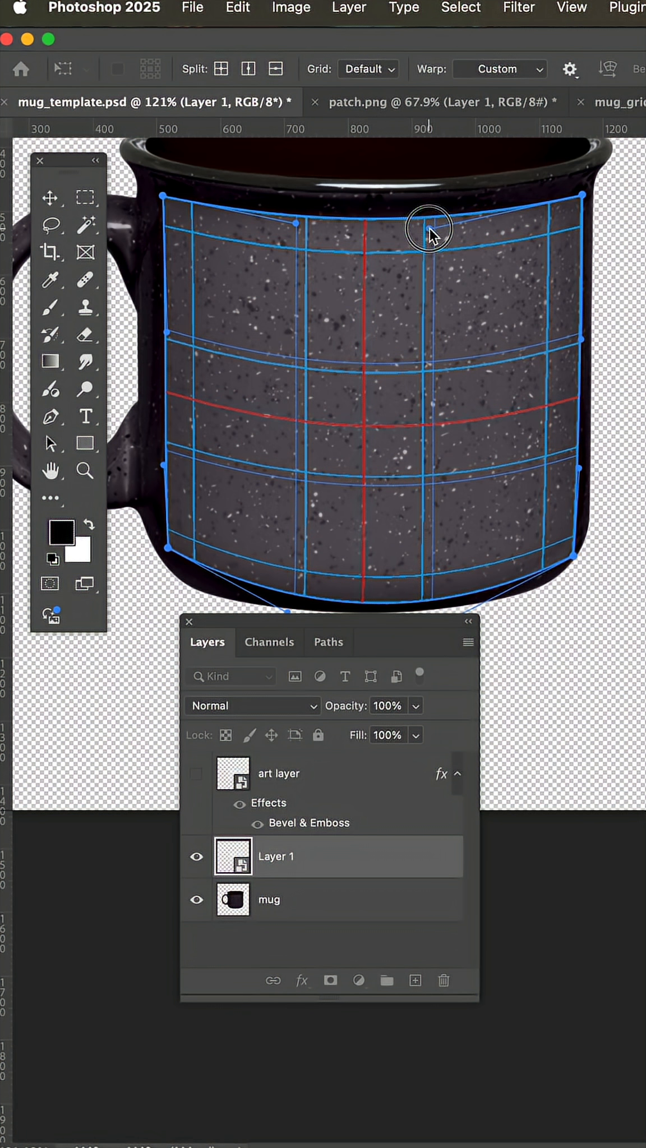
{"action": "mouse_move", "coordinate": [378, 401]}
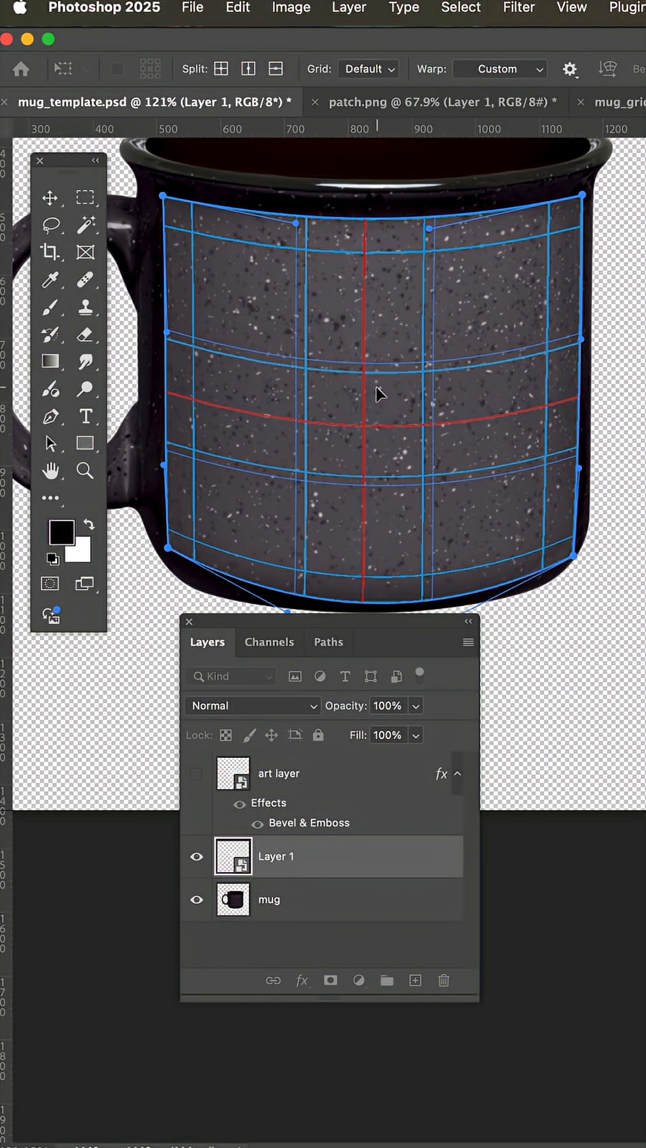
{"action": "mouse_move", "coordinate": [370, 424]}
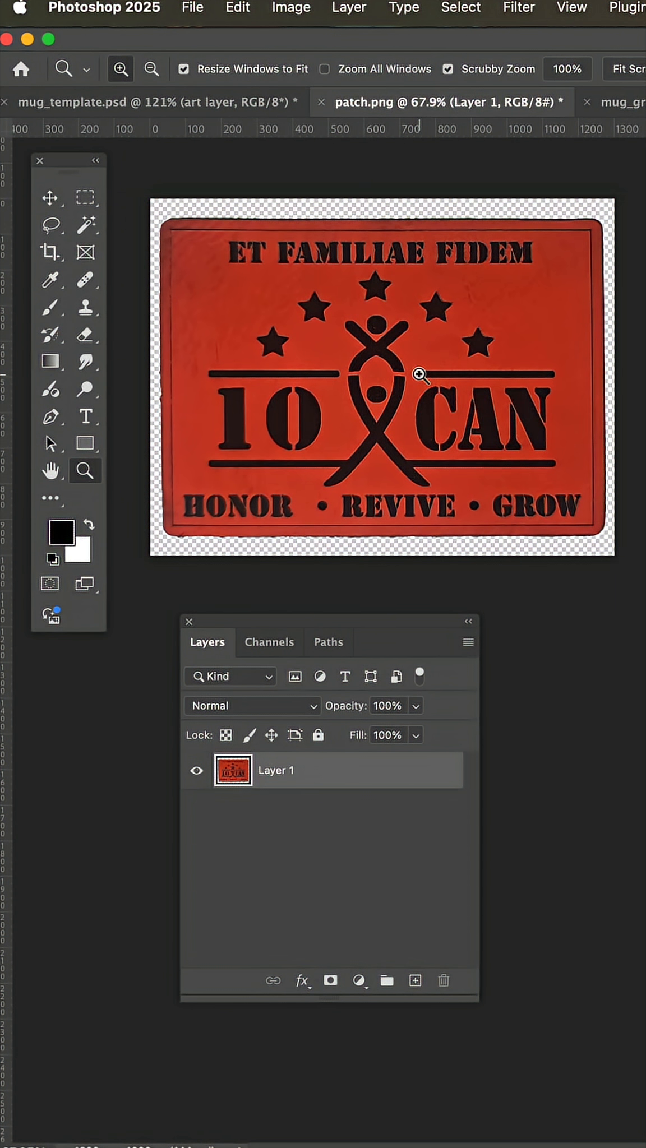
- Paste the red 10 CAN patch into the art layer's contents above the grid layer
{"action": "left_click", "coordinate": [84, 198]}
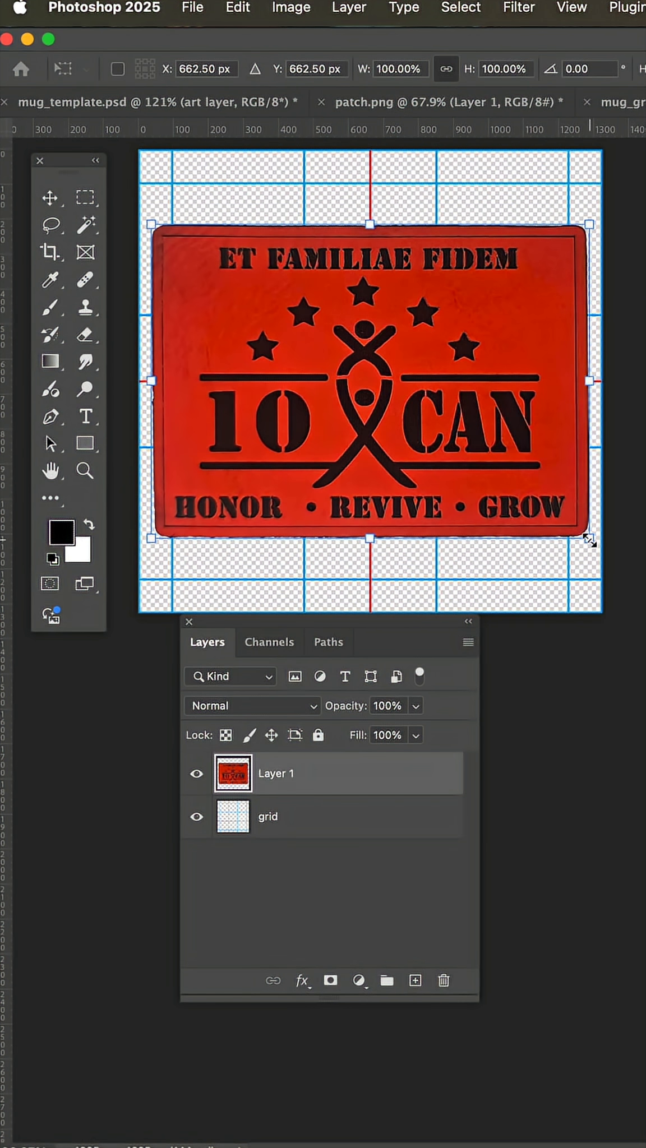
- Enlarge and centre the patch over the grid, then hide the grid layer
{"action": "left_click_drag", "start_coordinate": [589, 540], "coordinate": [567, 543]}
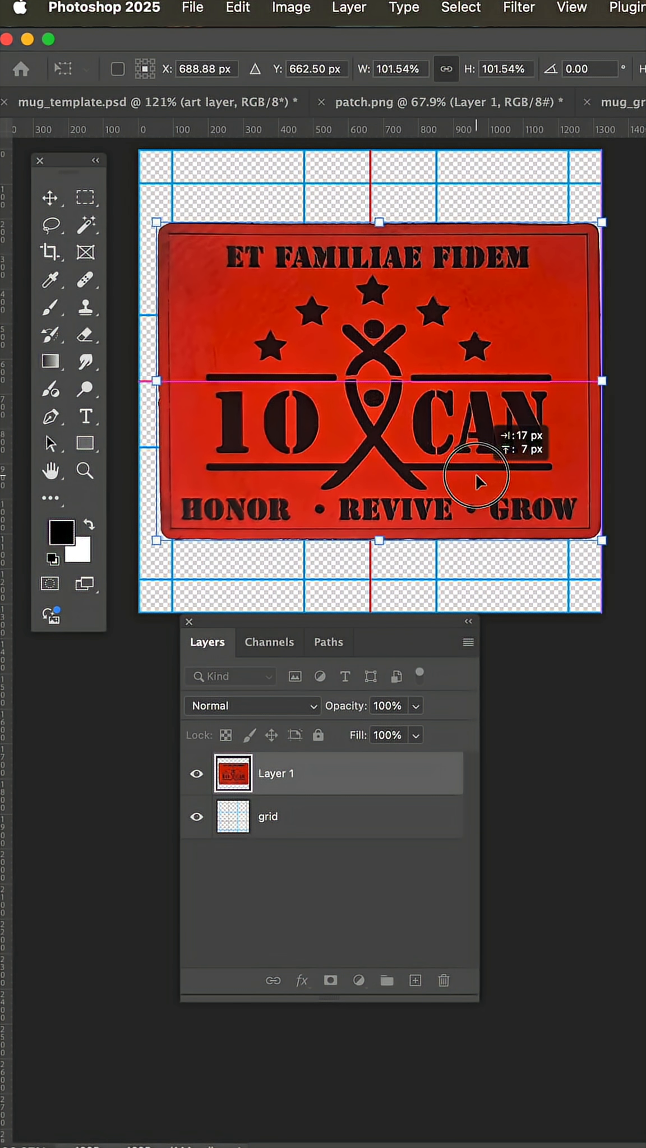
{"action": "left_click_drag", "start_coordinate": [474, 476], "coordinate": [471, 472]}
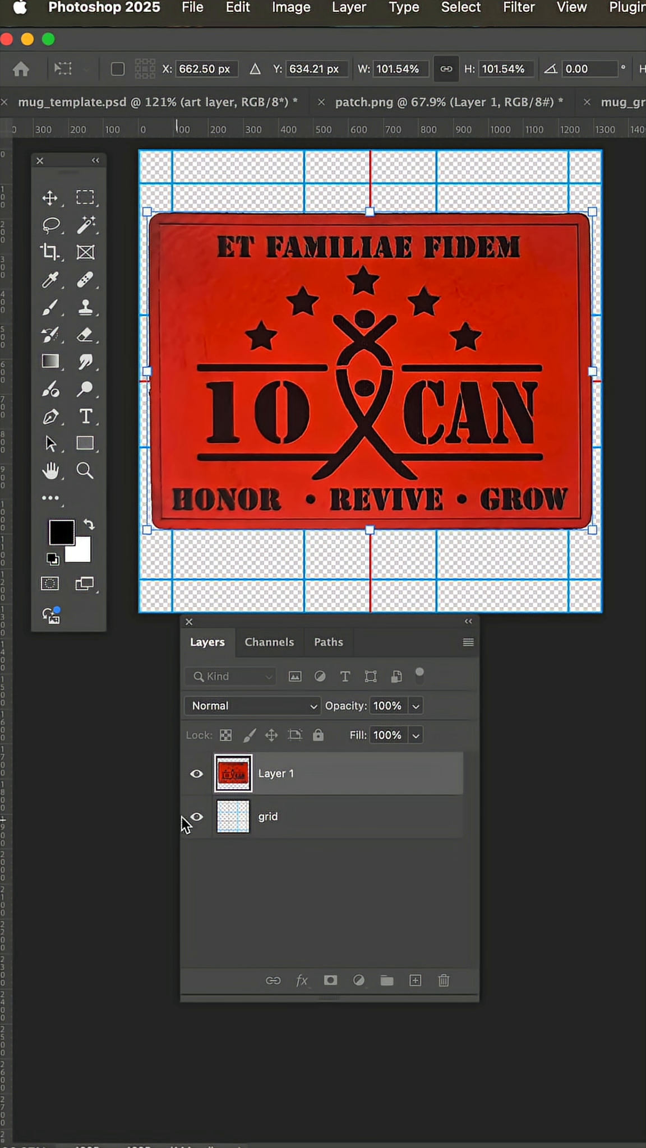
{"action": "left_click", "coordinate": [195, 816]}
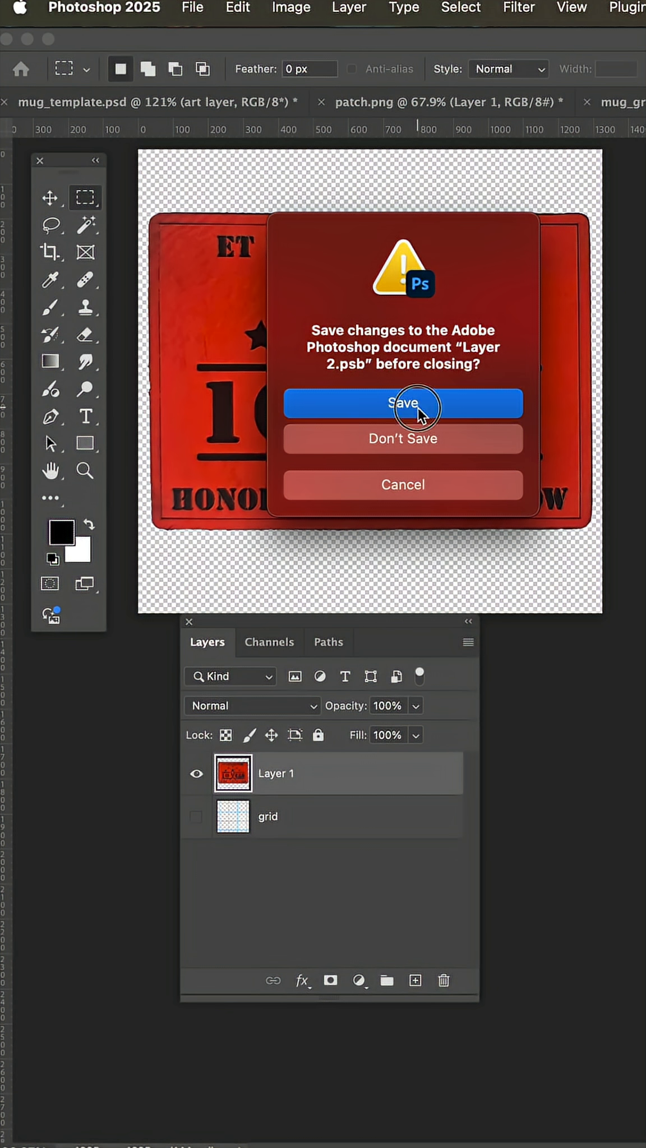
- Save the edited art layer contents so the patch appears on the mug
{"action": "left_click", "coordinate": [403, 403]}
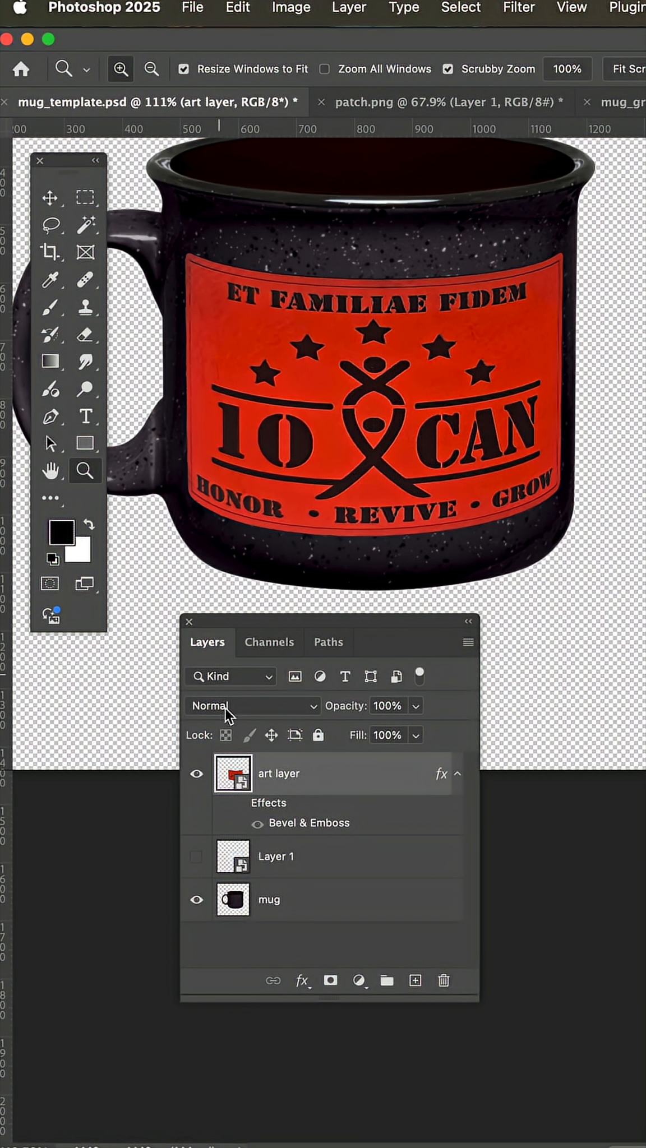
{"action": "mouse_move", "coordinate": [250, 810]}
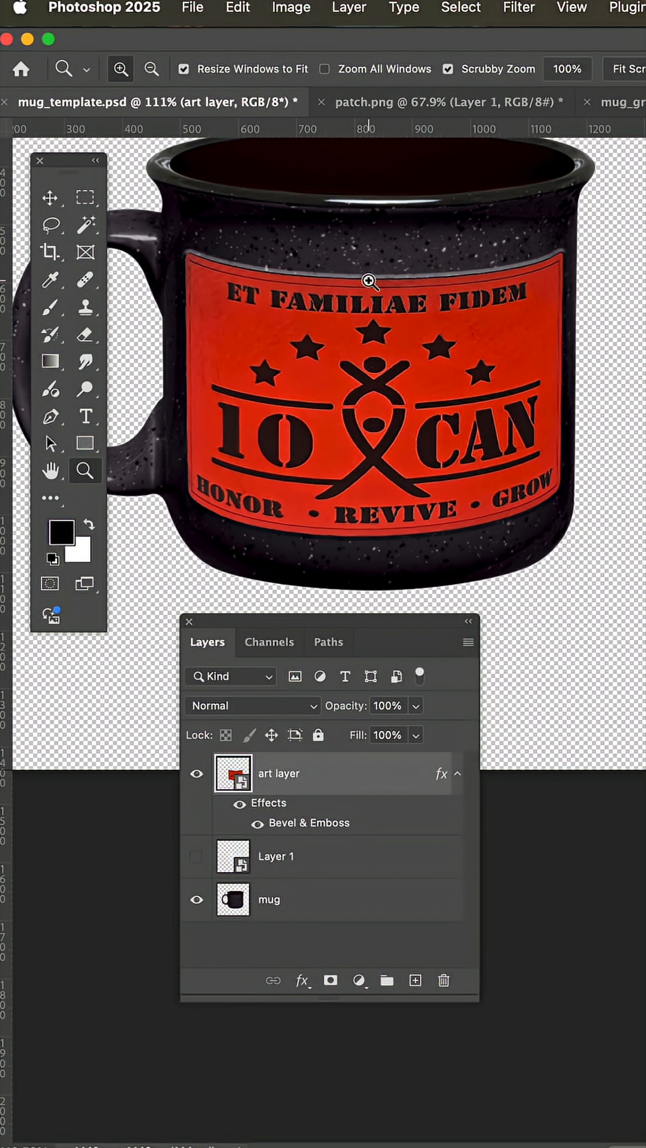
{"action": "mouse_move", "coordinate": [425, 423]}
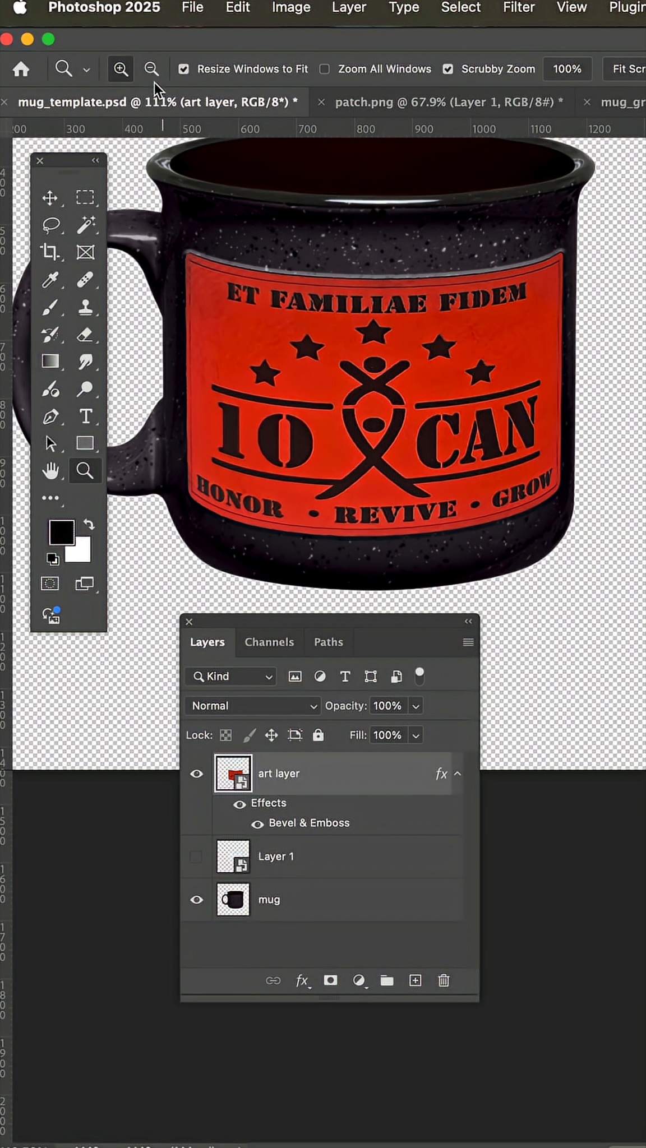
- Warp the art layer to shift the red patch slightly higher along the mug's curve
{"action": "left_click", "coordinate": [237, 8]}
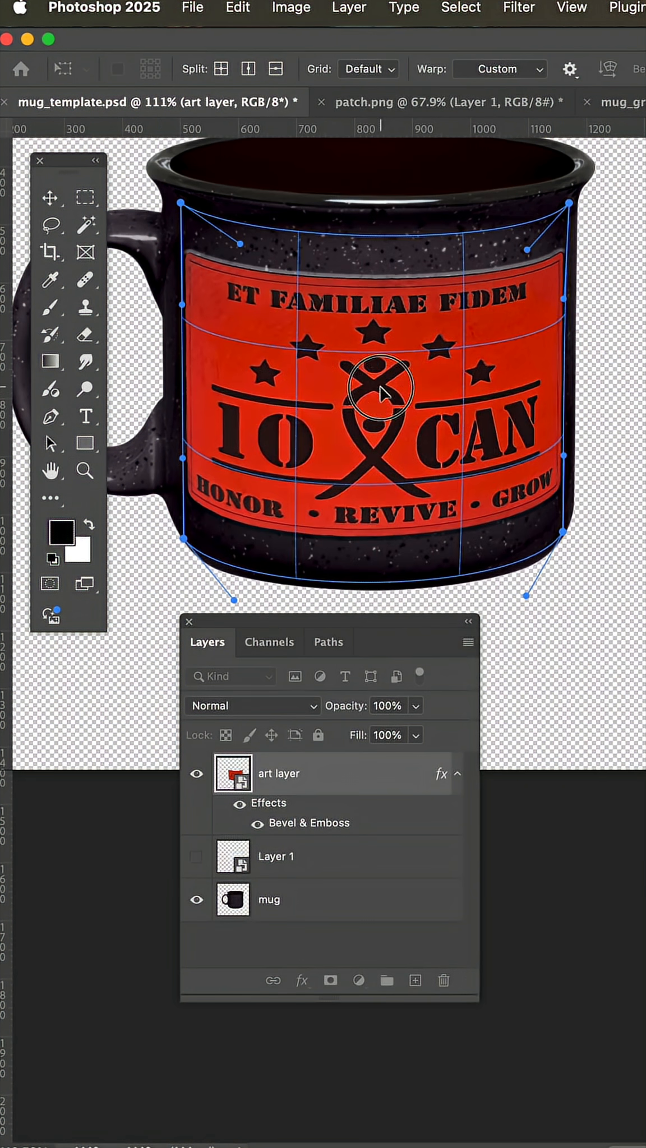
{"action": "left_click_drag", "start_coordinate": [381, 392], "coordinate": [374, 410]}
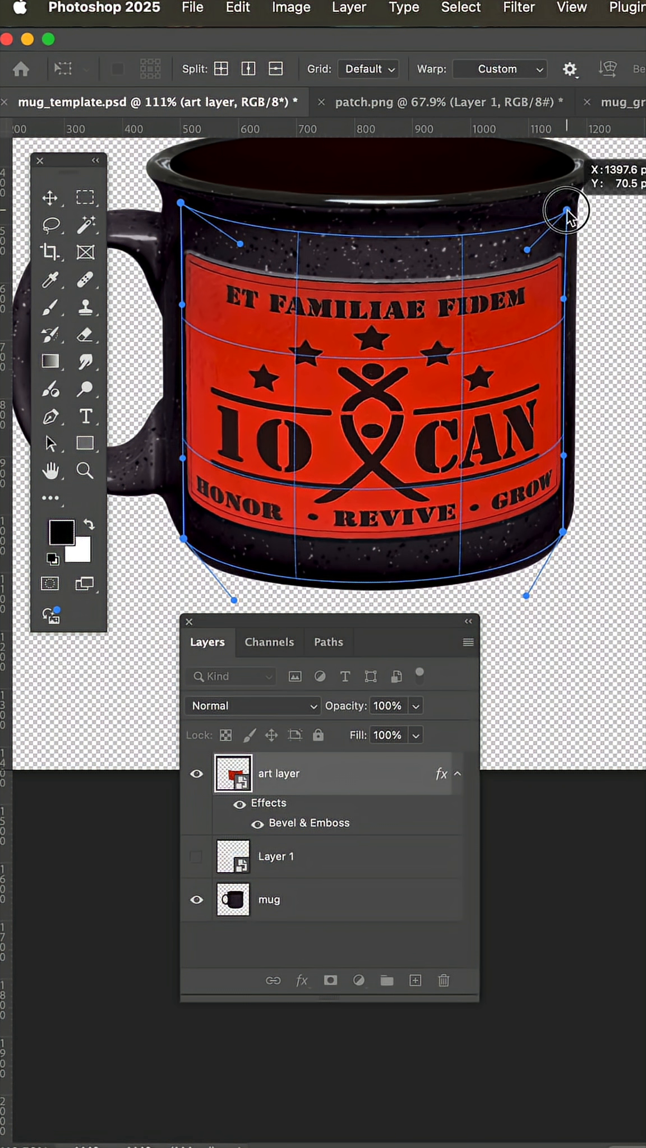
{"action": "left_click", "coordinate": [49, 249]}
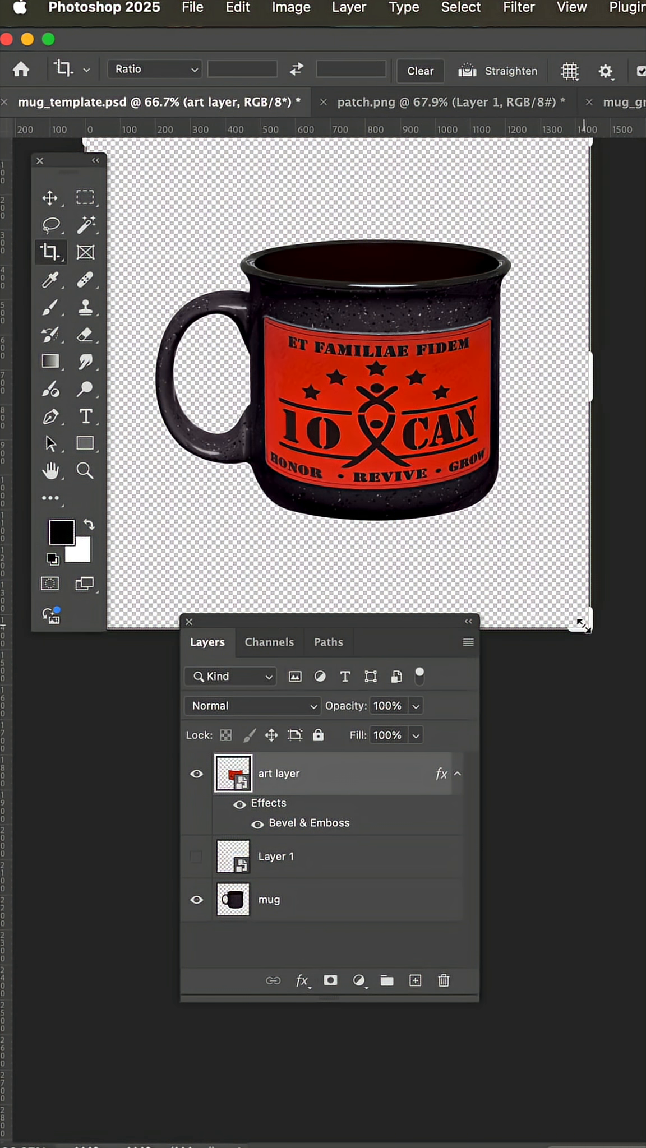
- Crop the canvas edges in tightly around the mug
{"action": "left_click_drag", "start_coordinate": [581, 624], "coordinate": [557, 582]}
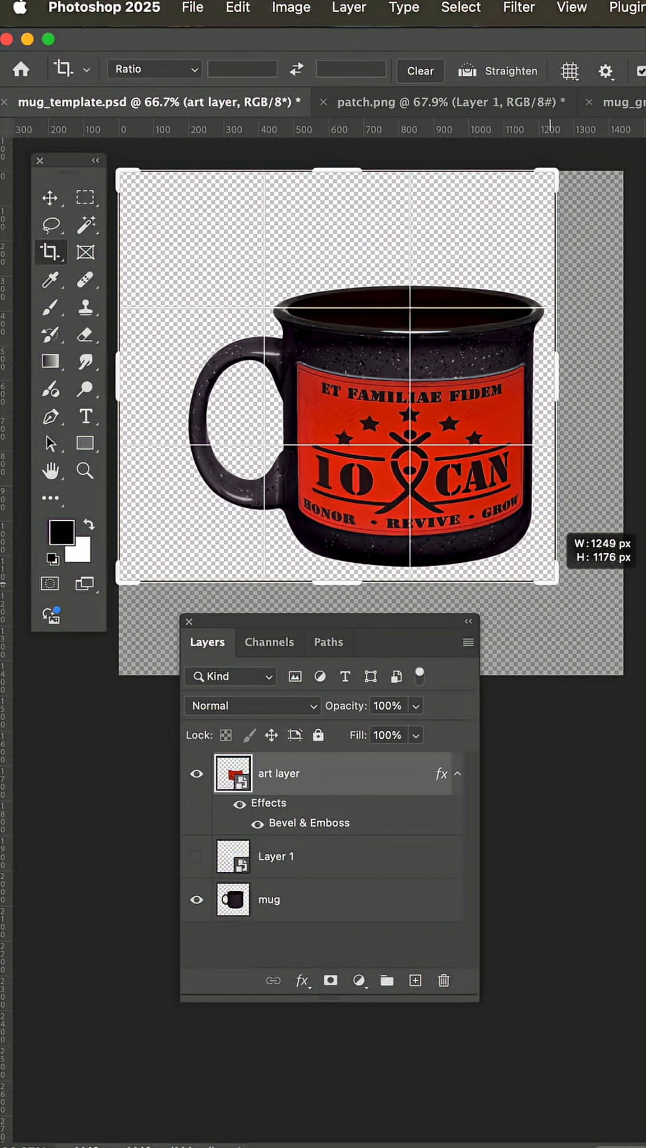
{"action": "left_click_drag", "start_coordinate": [121, 172], "coordinate": [131, 201]}
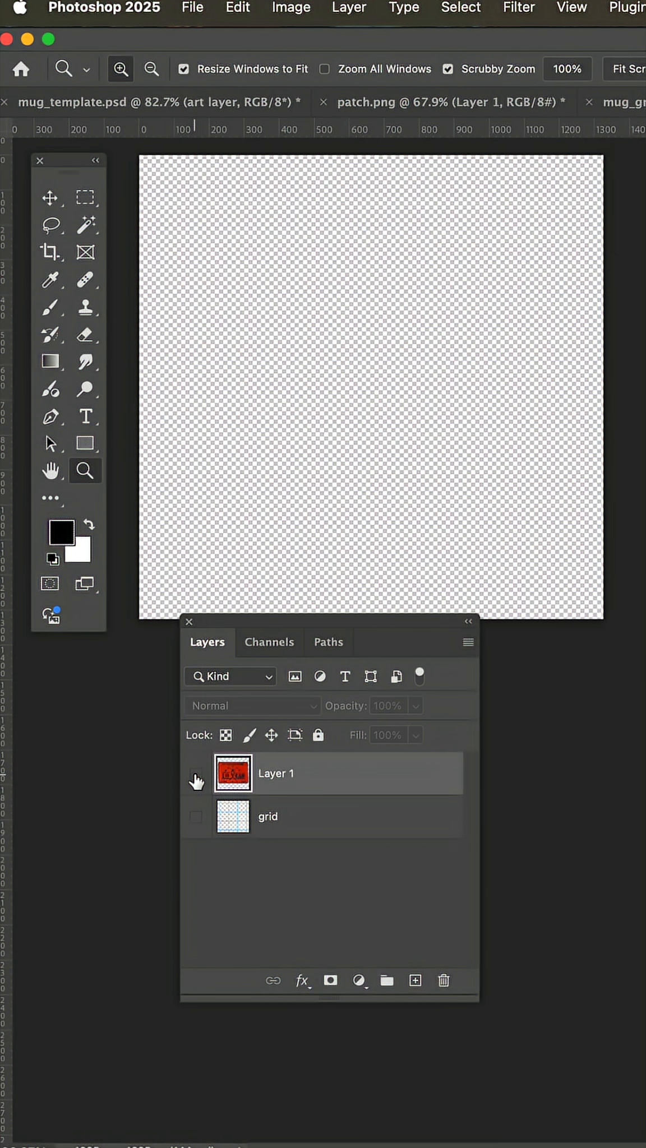
- Hide the red patch layer and show the grid layer in the art contents
{"action": "left_click", "coordinate": [195, 817]}
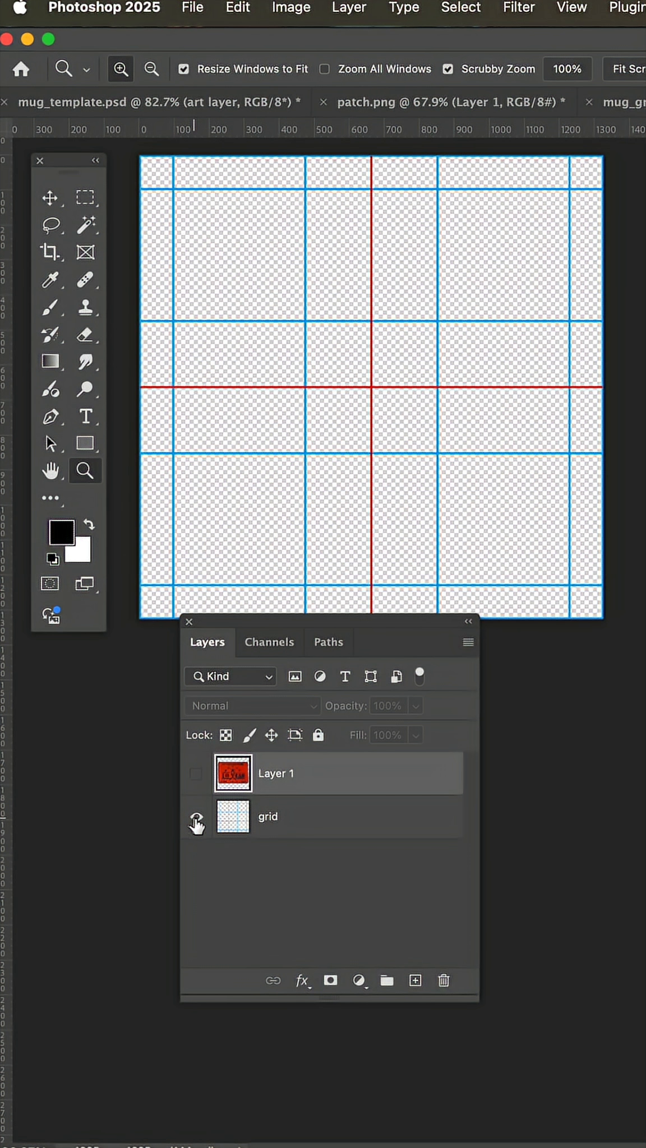
{"action": "left_click", "coordinate": [195, 816]}
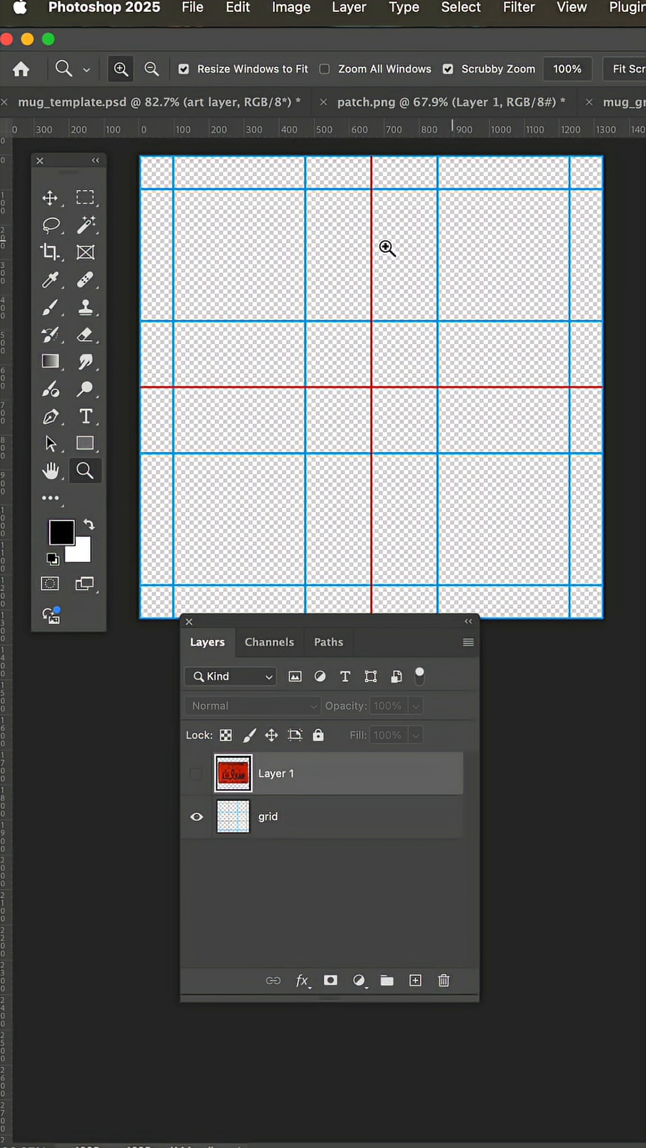
{"action": "mouse_move", "coordinate": [348, 413]}
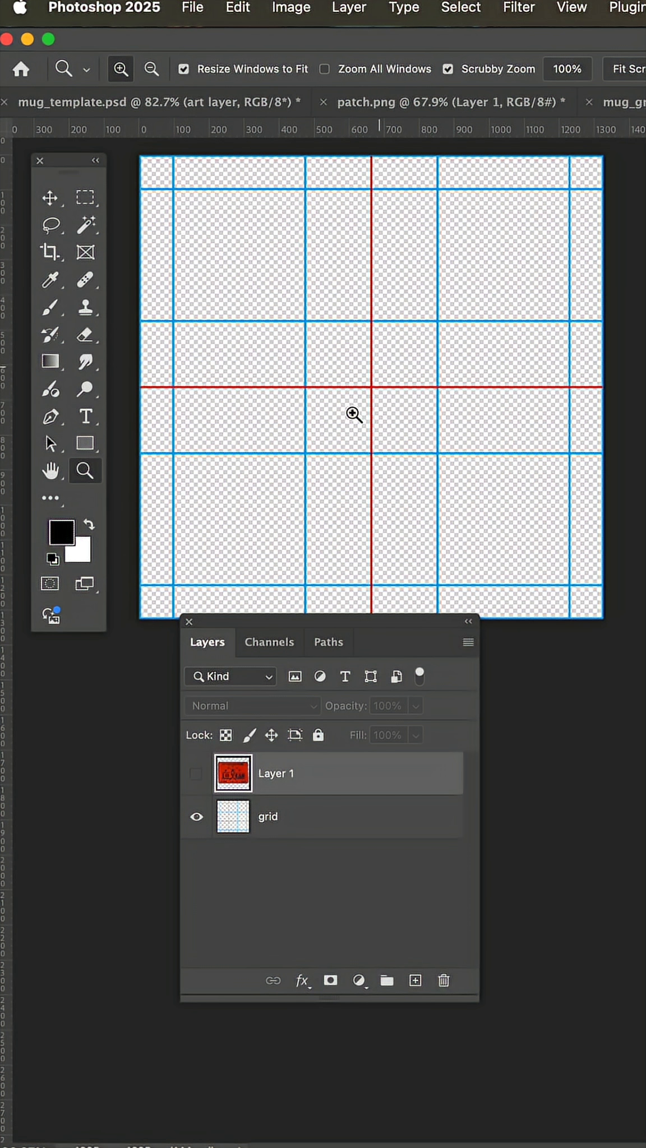